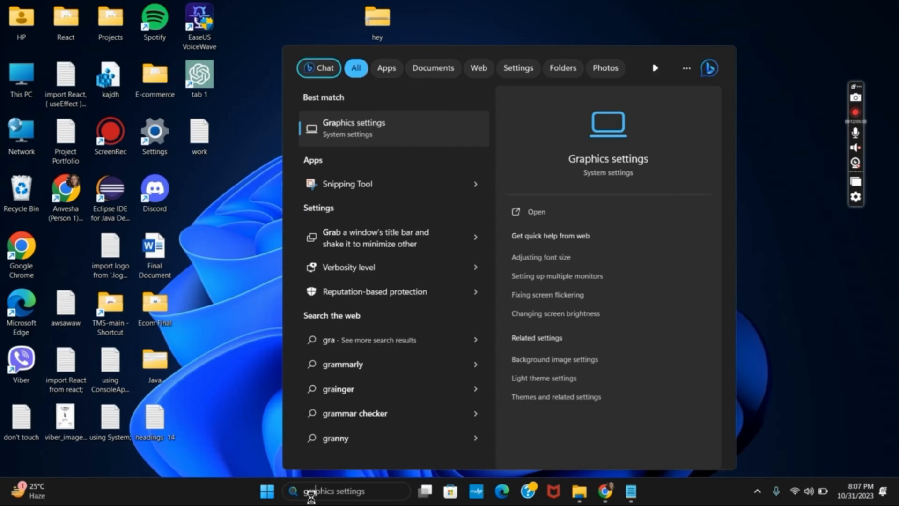
Open the Graphics settings page from the 'graphics settings' search result
click(354, 127)
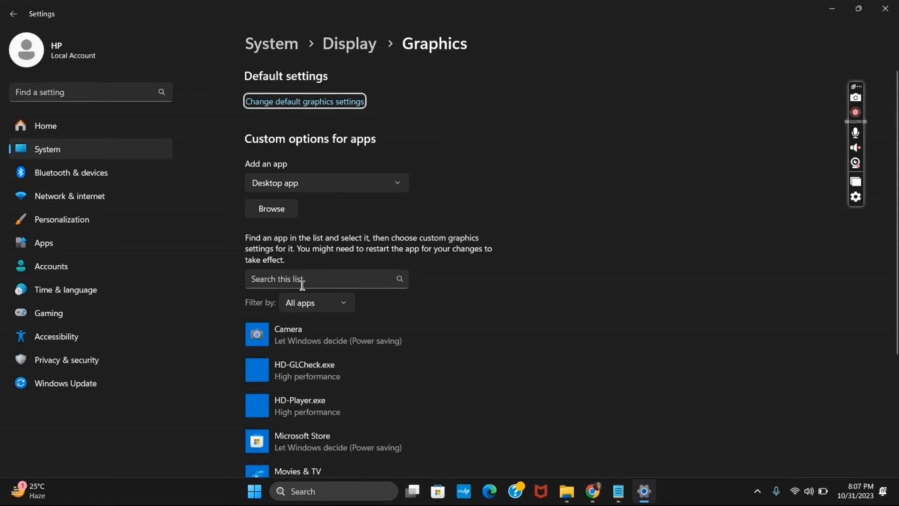
Filter the app list by 'tv', view Movies & TV's preference (Let Windows decide) and cancel unchanged
text(tv)
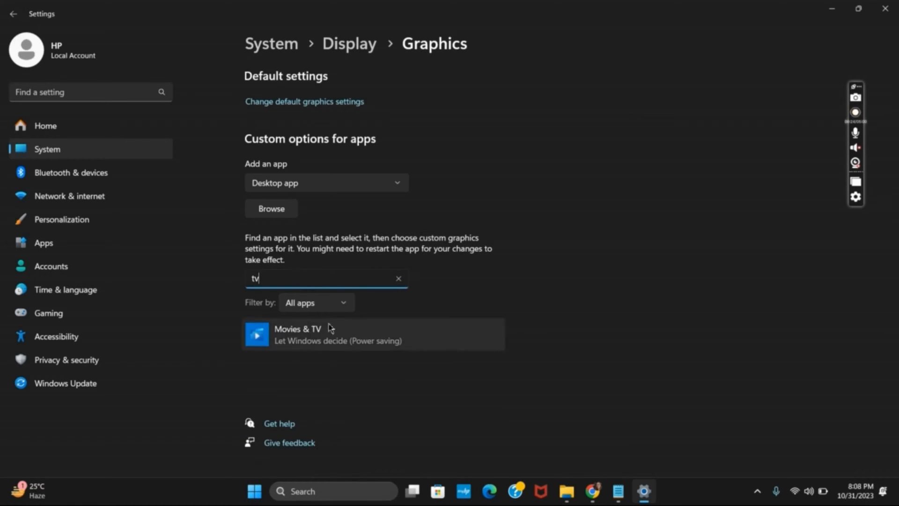
click(373, 335)
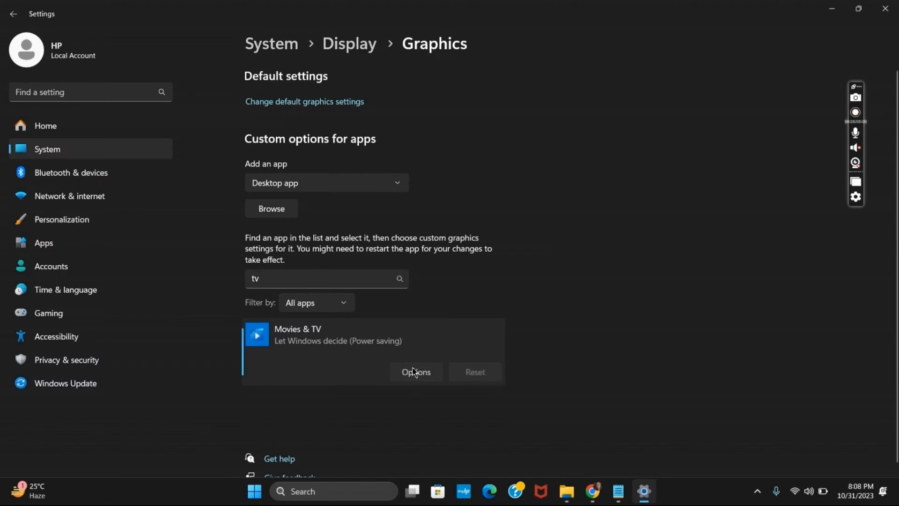
click(415, 371)
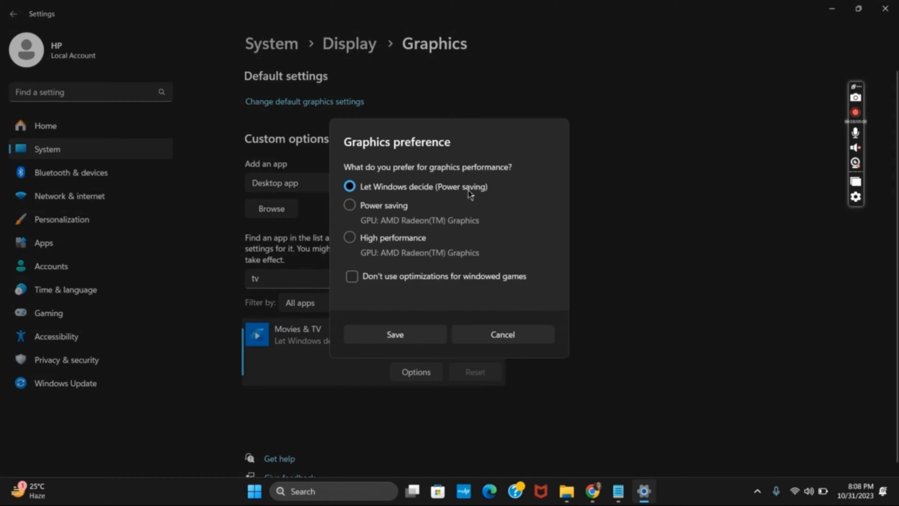
mouse_move(349, 237)
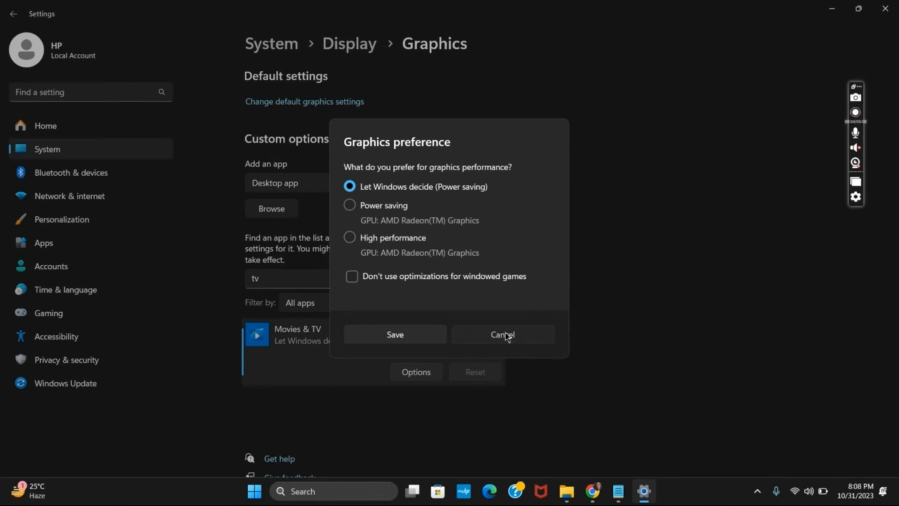
click(502, 334)
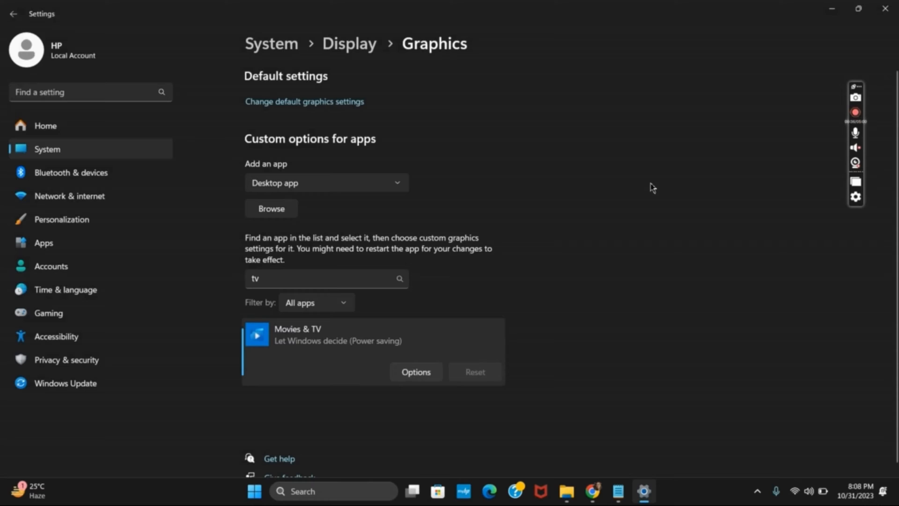
mouse_move(410, 214)
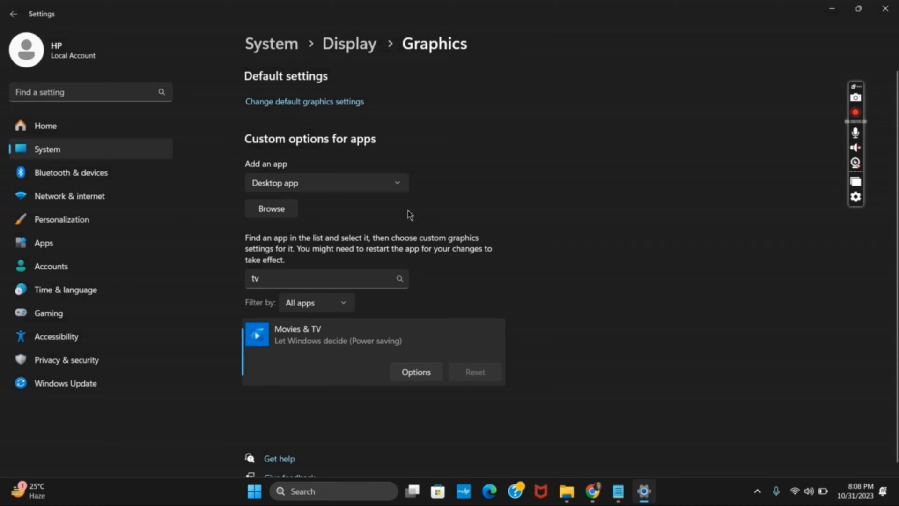
Find Movies & TV in Installed apps via 'tv' and open its Advanced options
click(43, 242)
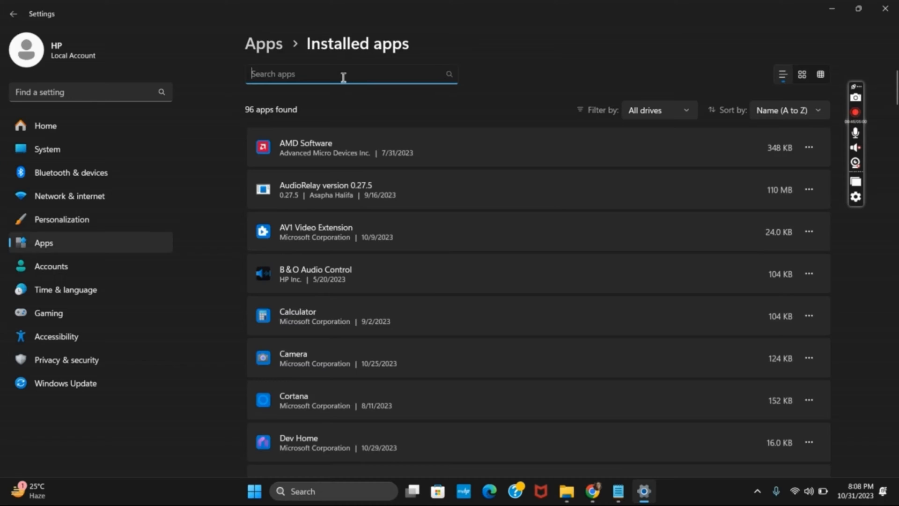
text(tv)
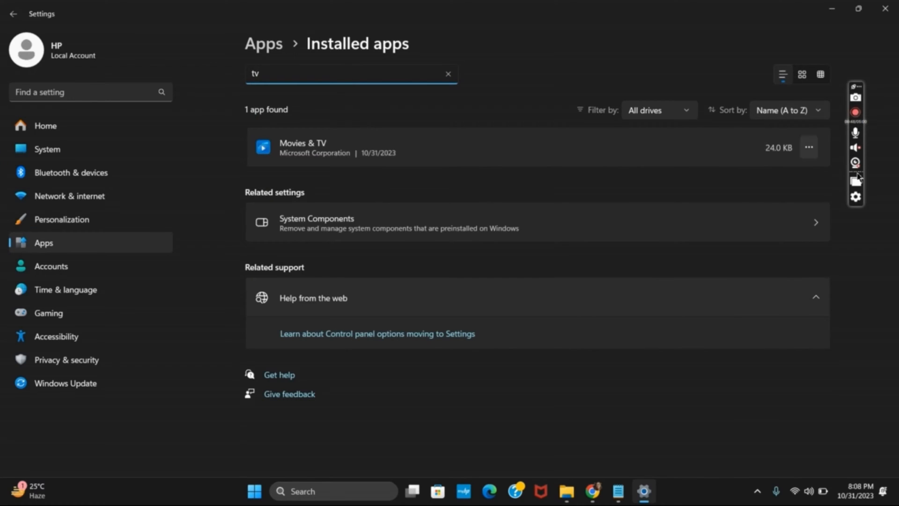
click(809, 147)
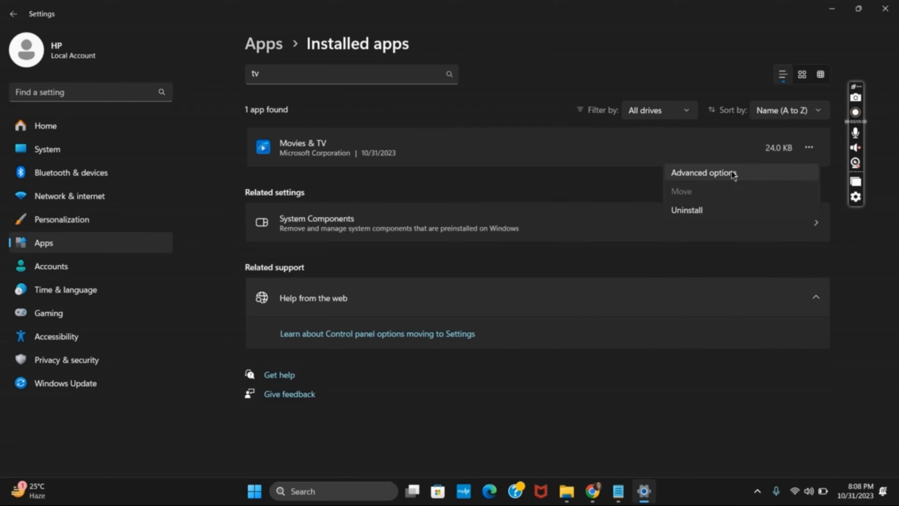
click(702, 172)
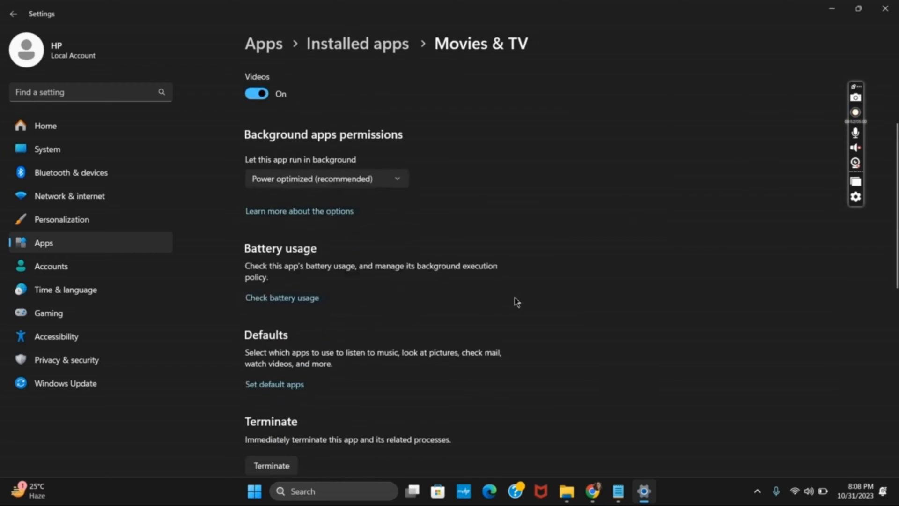
Run Repair on Movies & TV from the Reset section until the checkmark appears
scroll(down, 3)
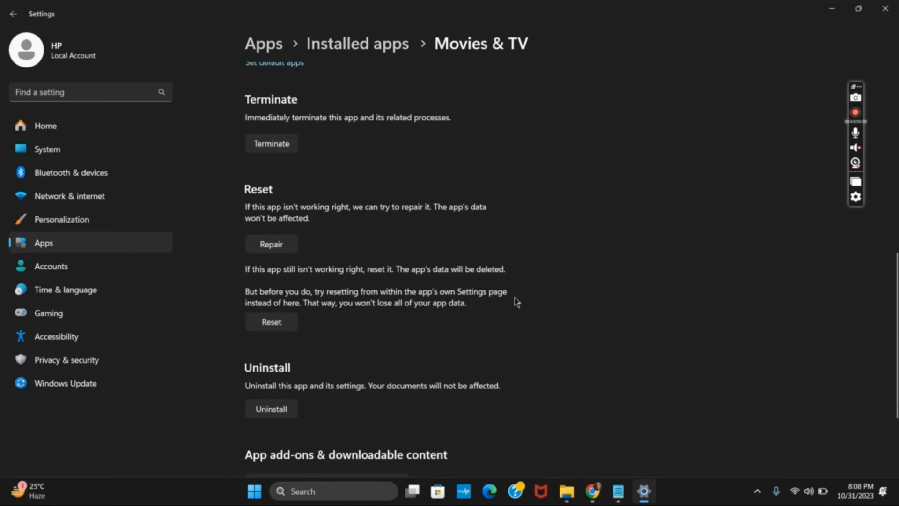
scroll(down, 3)
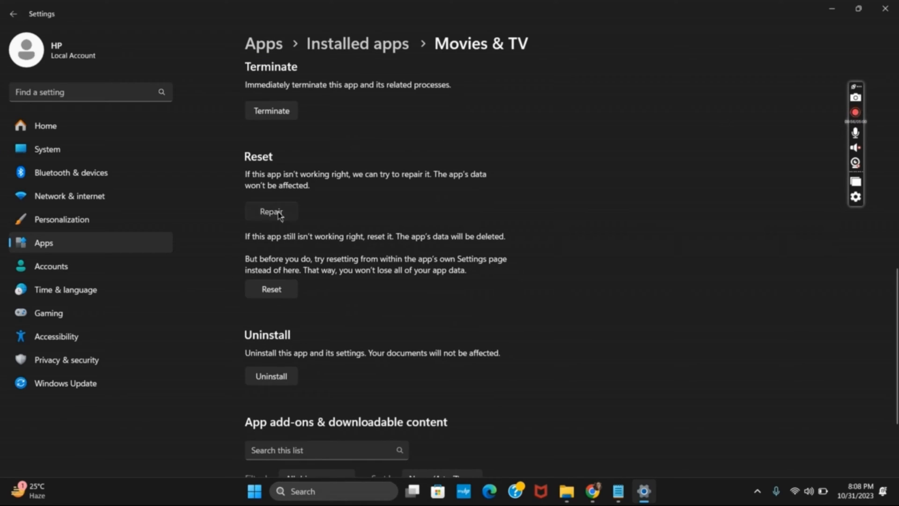
click(270, 211)
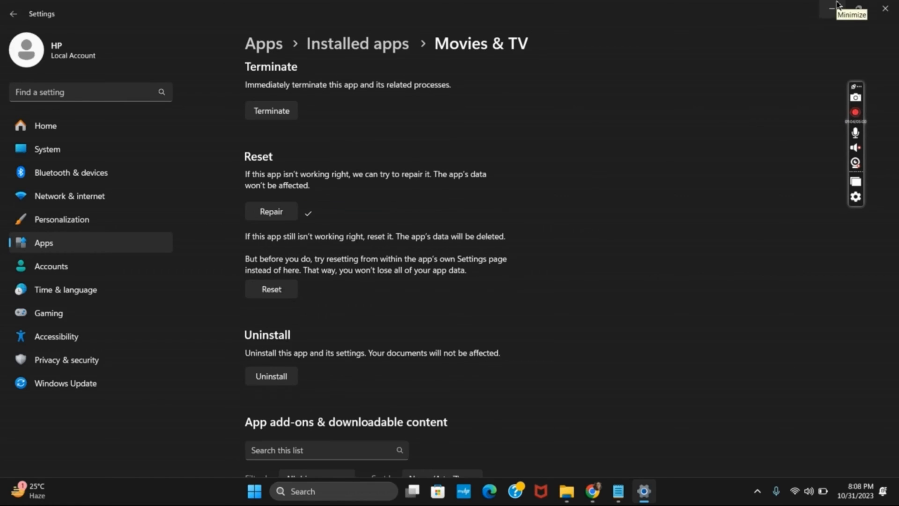
mouse_move(757, 228)
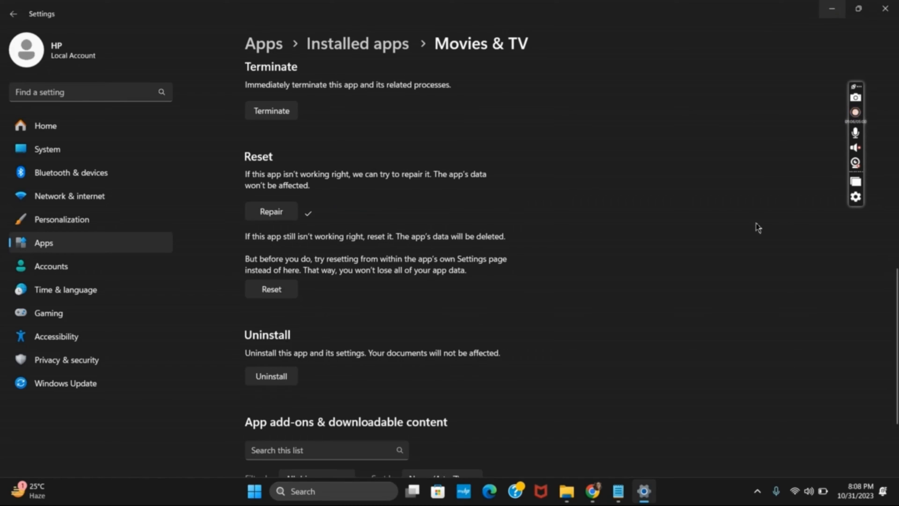